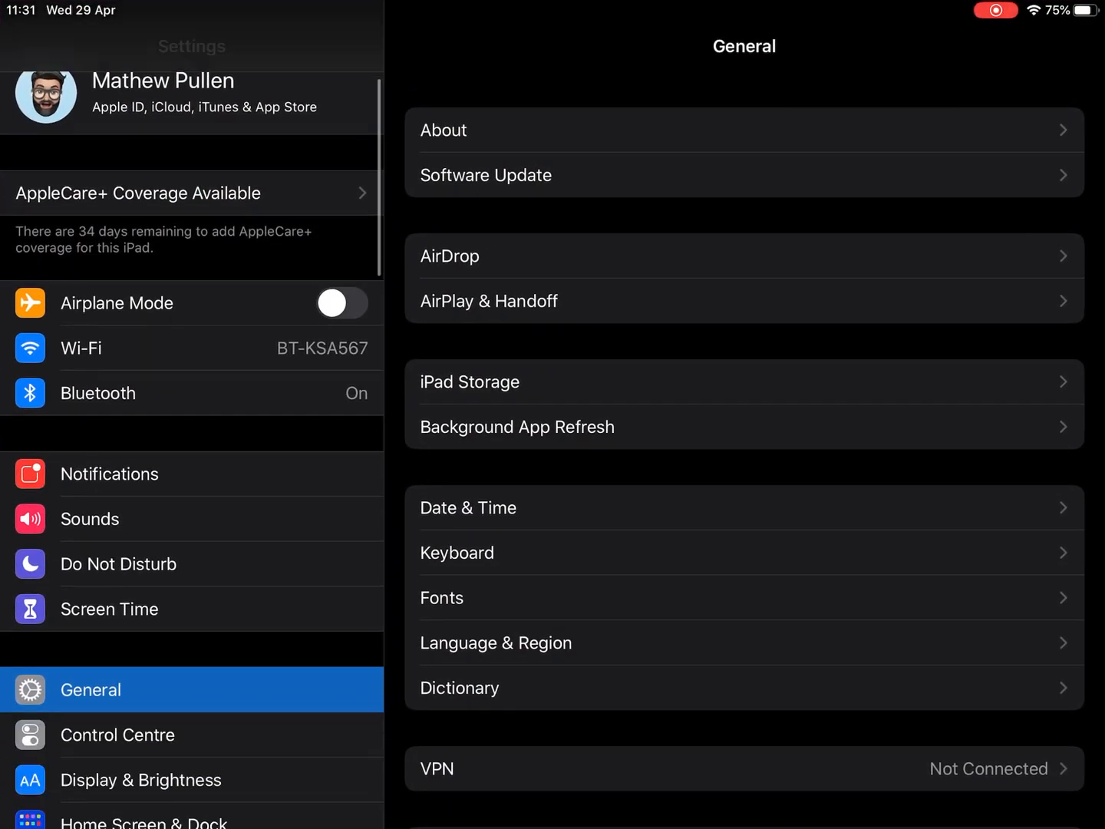
# - Scroll the Settings sidebar down to reach Accessibility
pyautogui.scroll(-3)
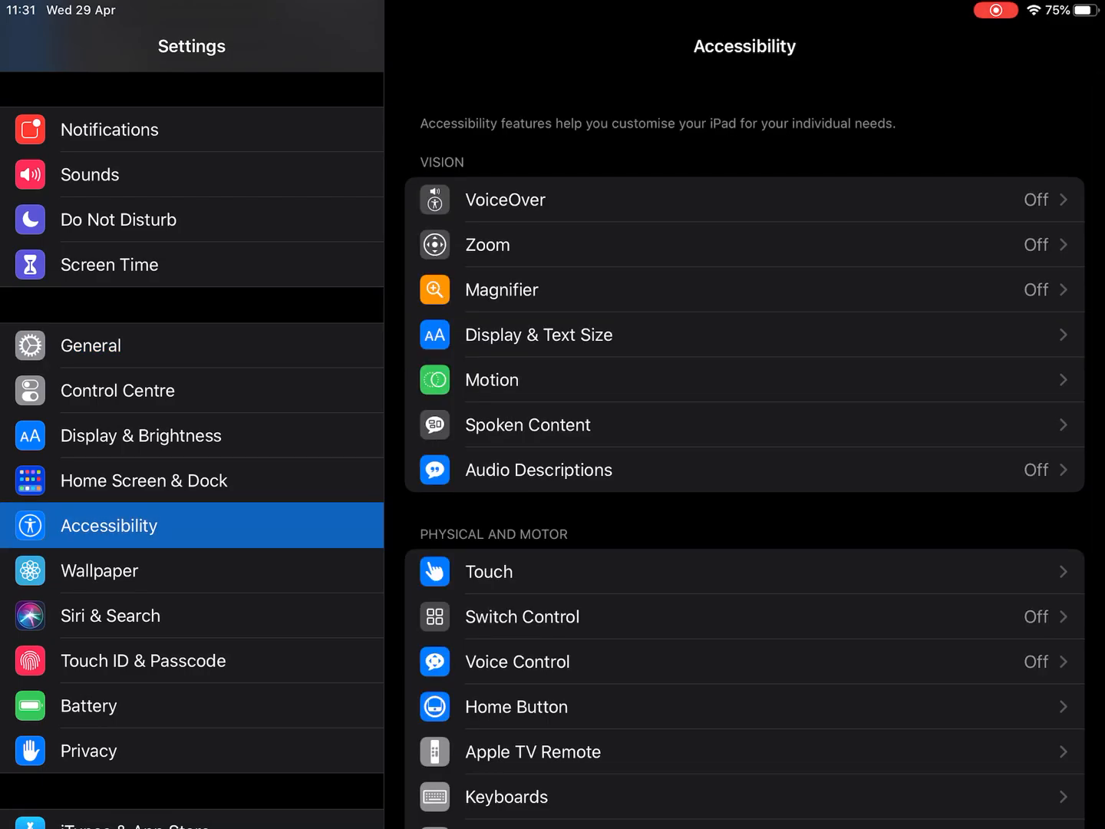
# - Set Spoken Content's highlight word colour to Green, then switch to the Notes note
pyautogui.click(527, 423)
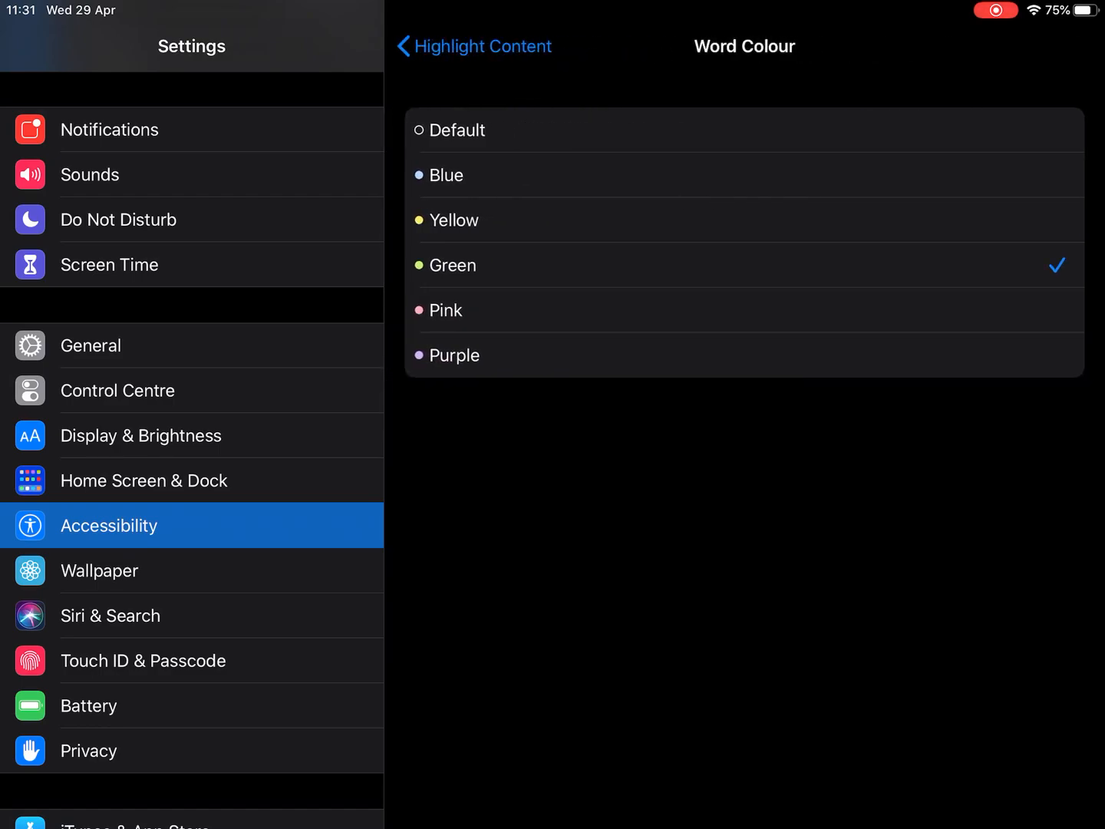
pyautogui.click(473, 47)
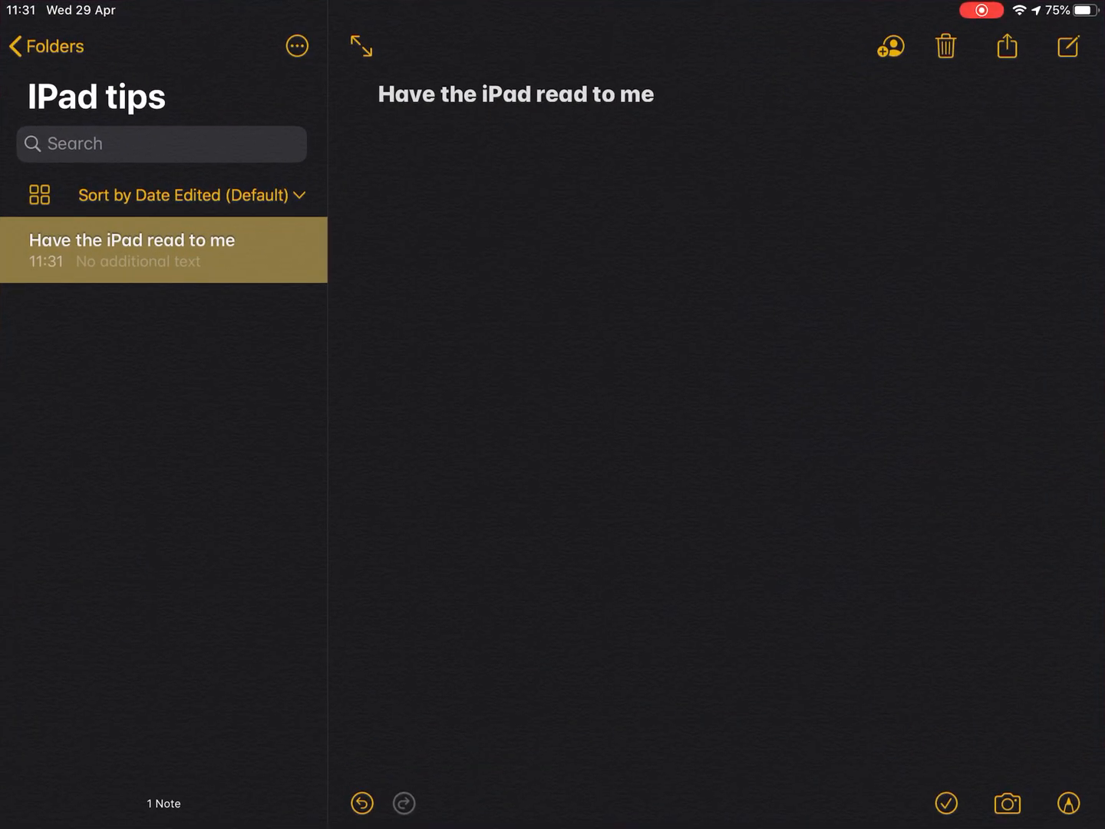
# - Select the word 'Have' in the note so the edit menu with Speak appears
pyautogui.doubleClick(406, 93)
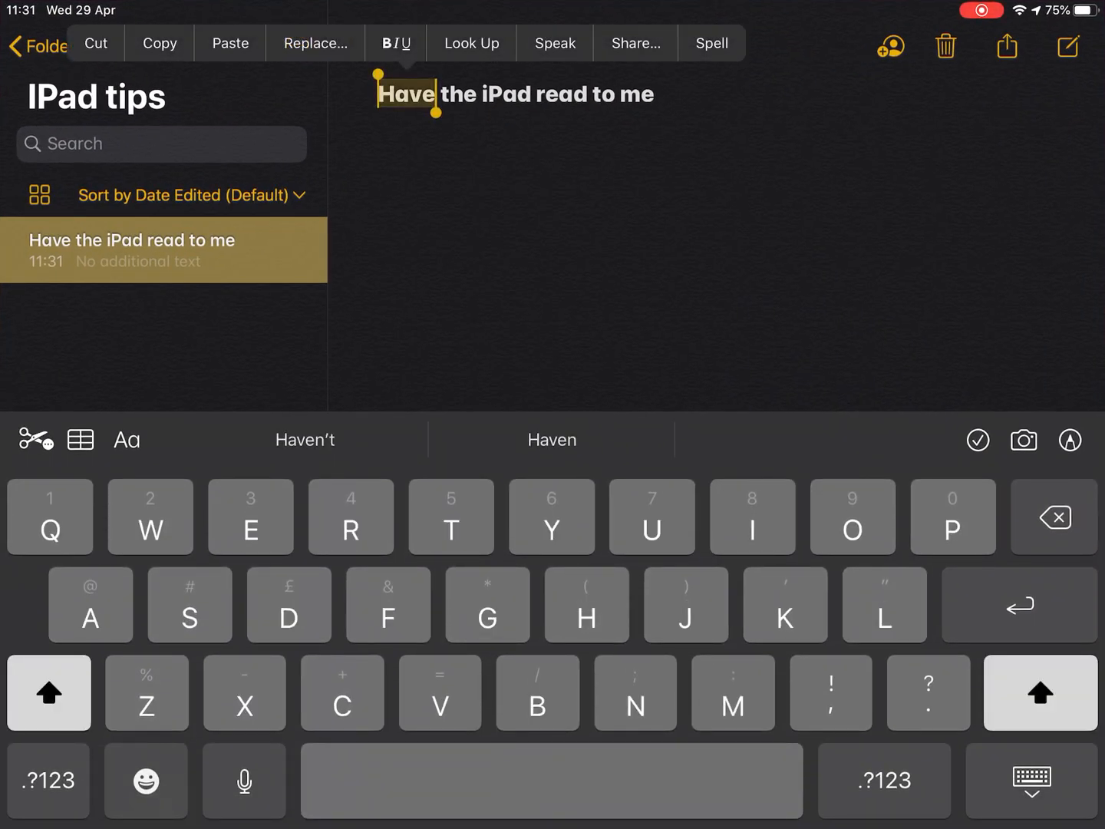